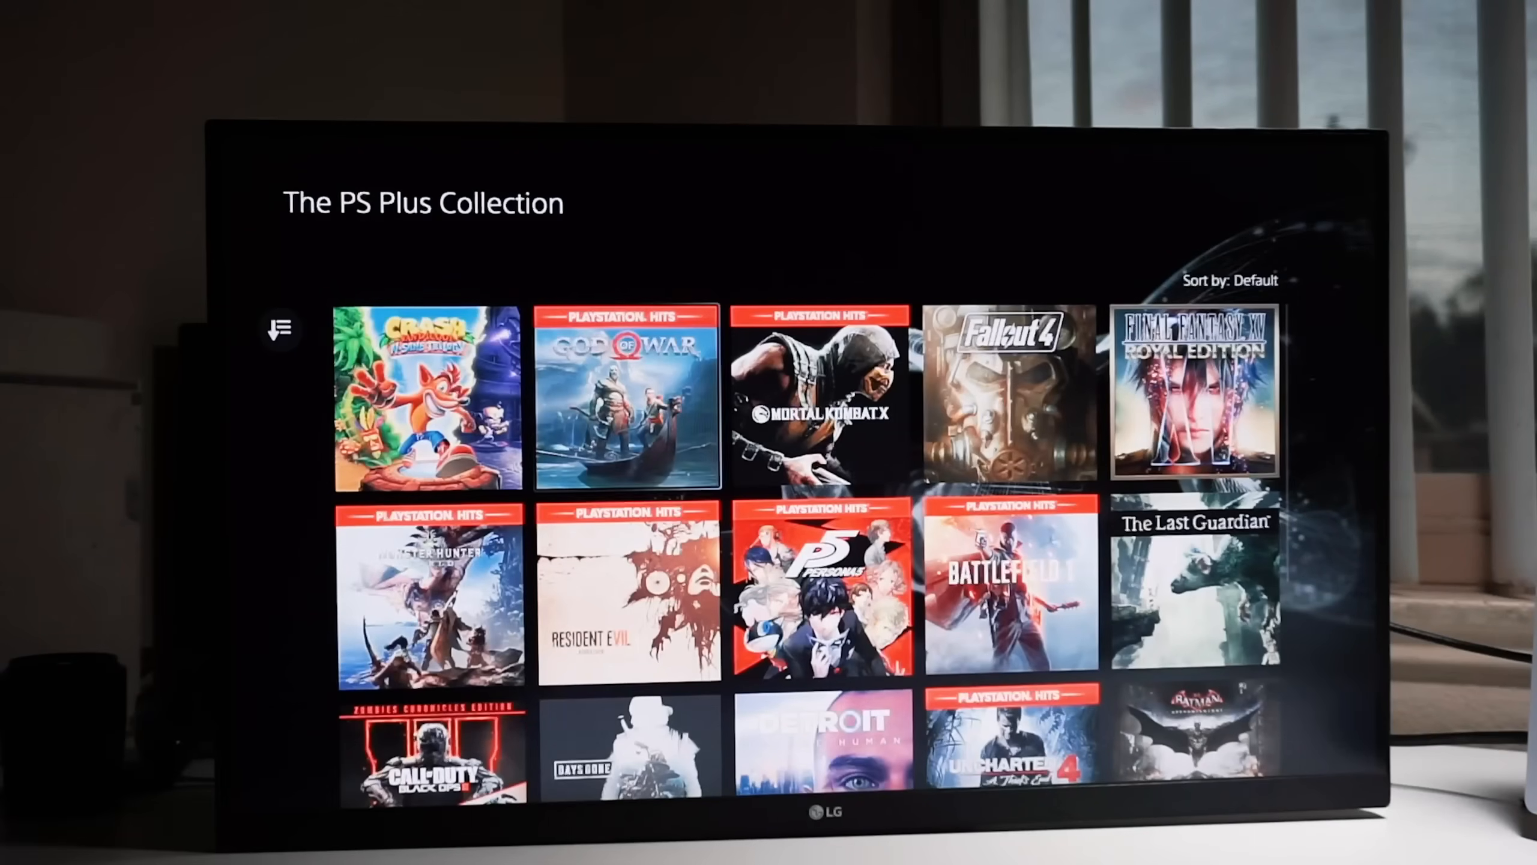
pyautogui.scroll(-3)
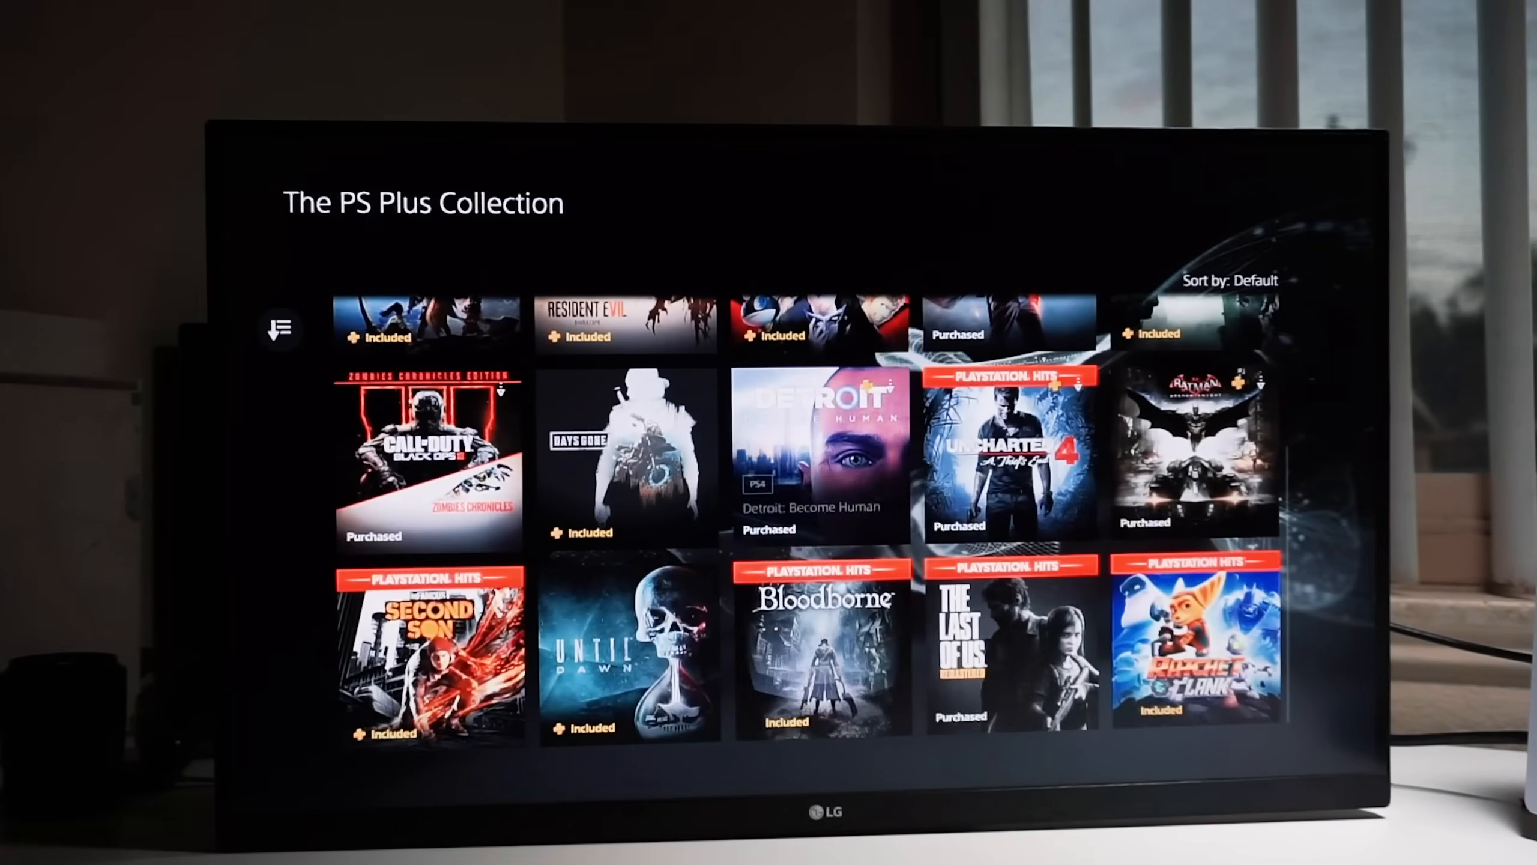